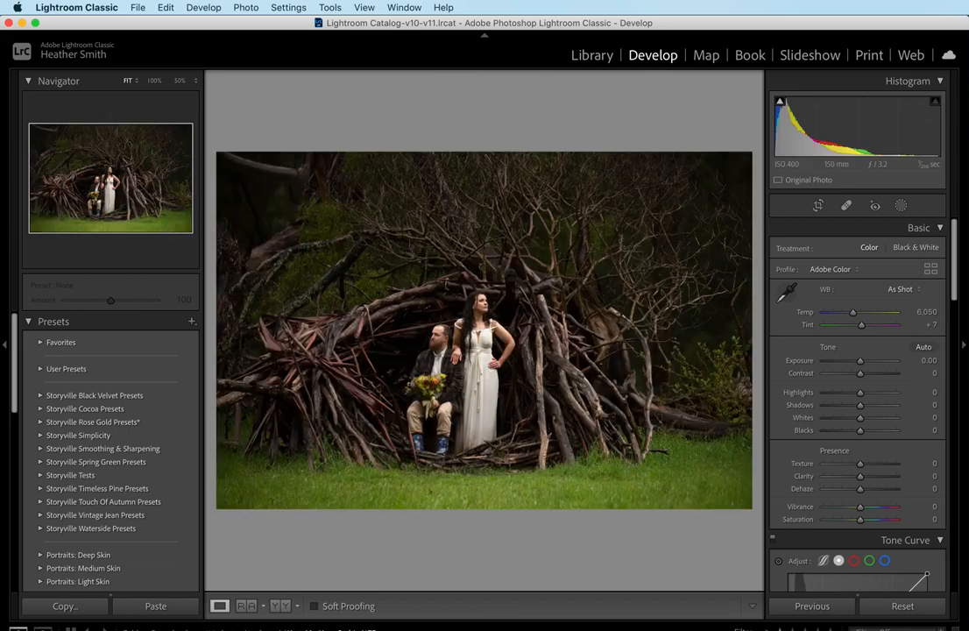
Step: Raise Shadows fully, lift Blacks, and increase Luminance noise reduction on the twig hut photo
left_click_drag(860, 403, 862, 403)
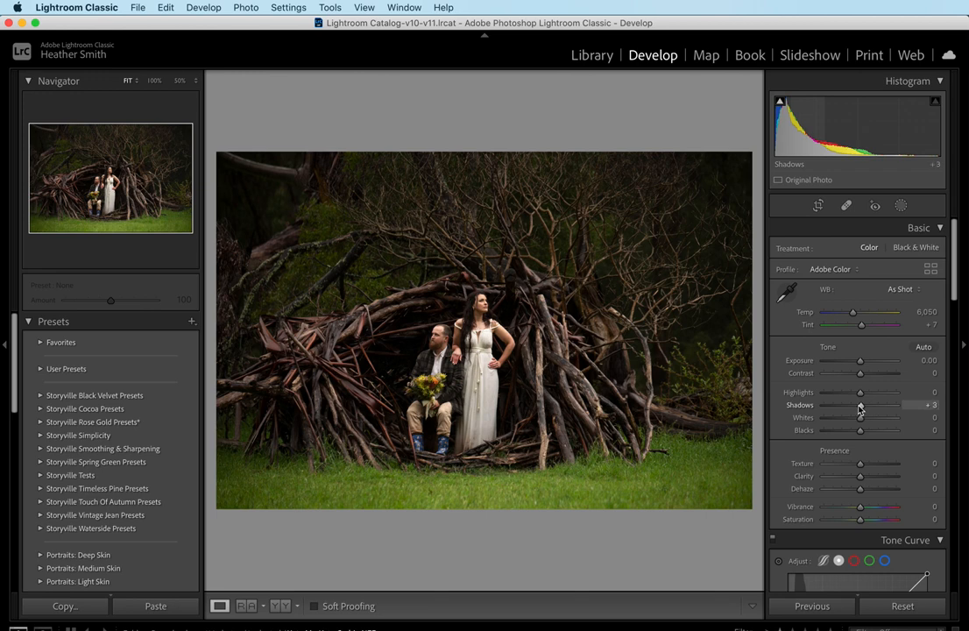
left_click_drag(860, 403, 894, 402)
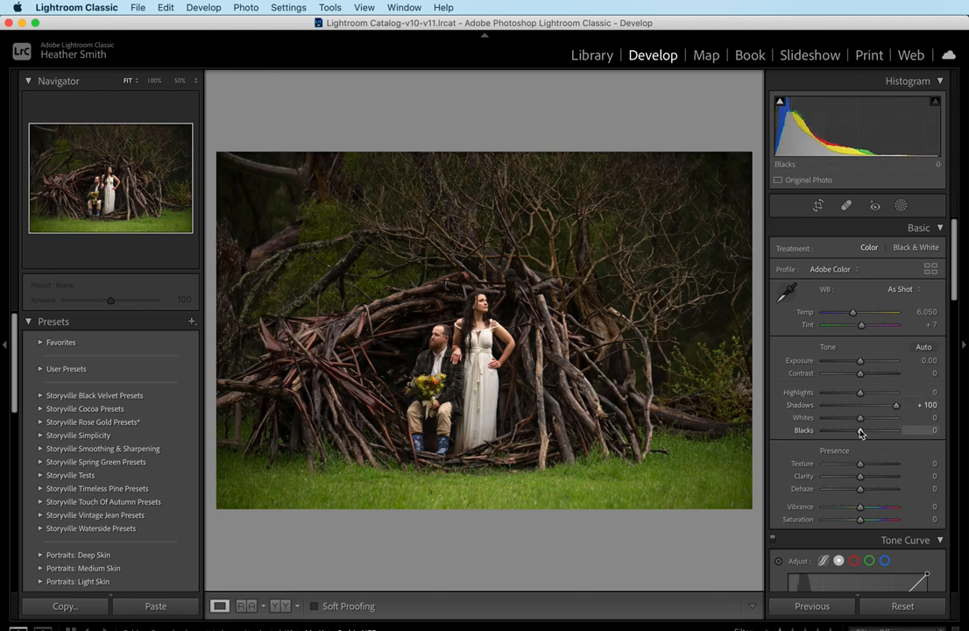
left_click_drag(861, 431, 894, 431)
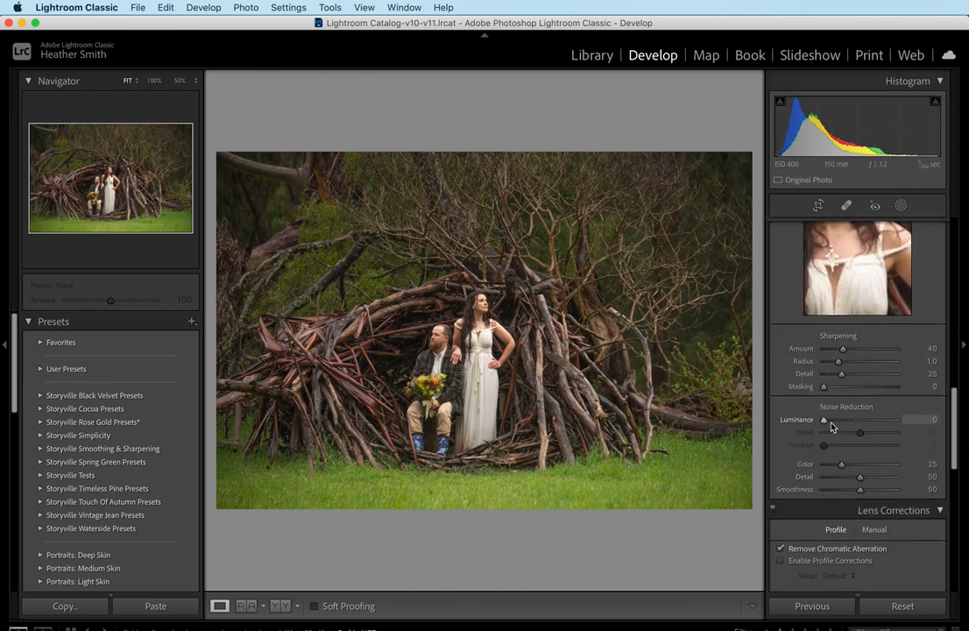
left_click_drag(823, 420, 857, 421)
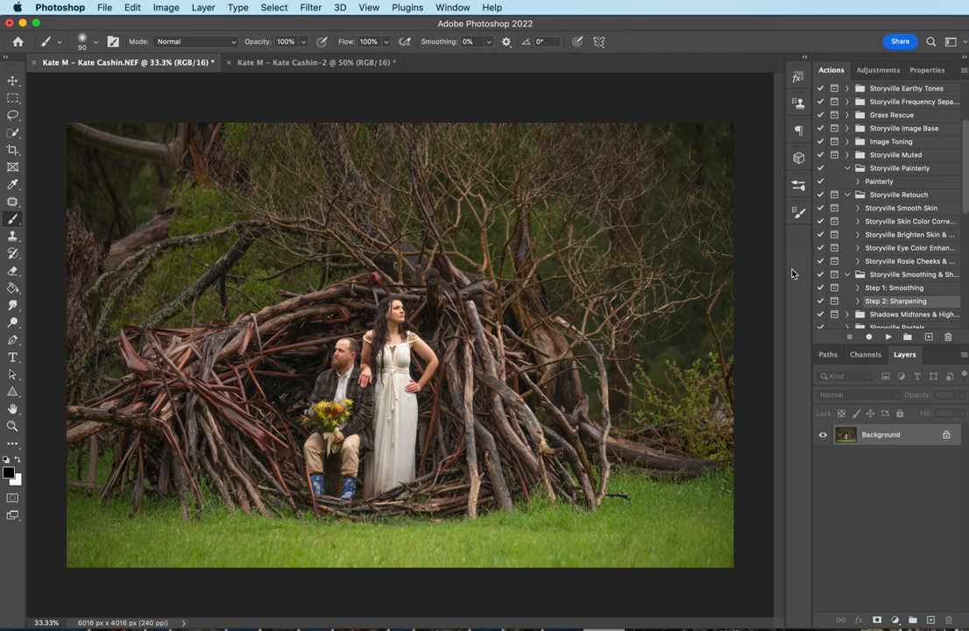
mouse_move(794, 389)
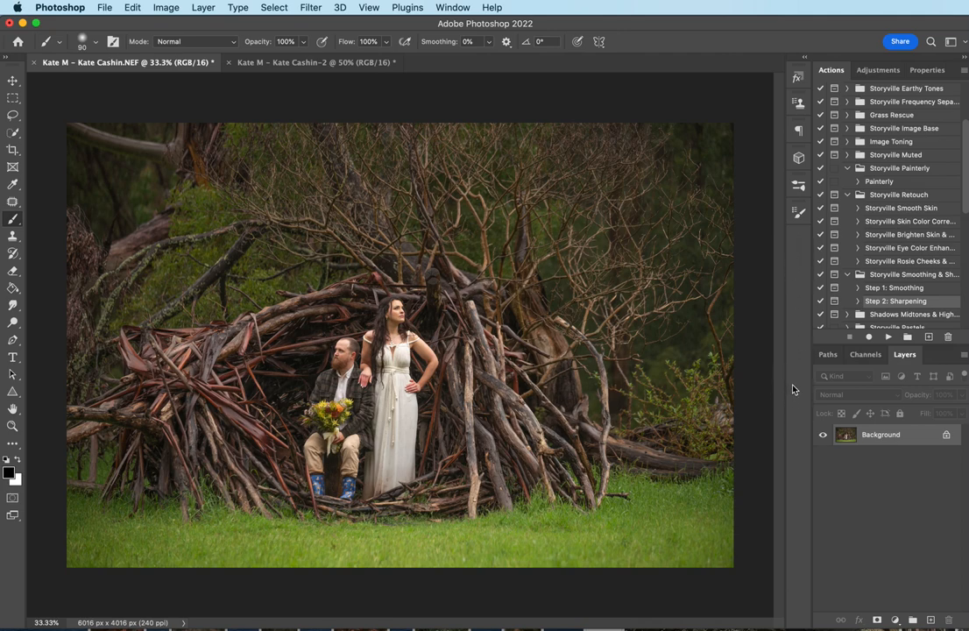
Step: Select the whole image, Free Transform it larger around the couple and hut, and commit the scaling
key("cmd+a")
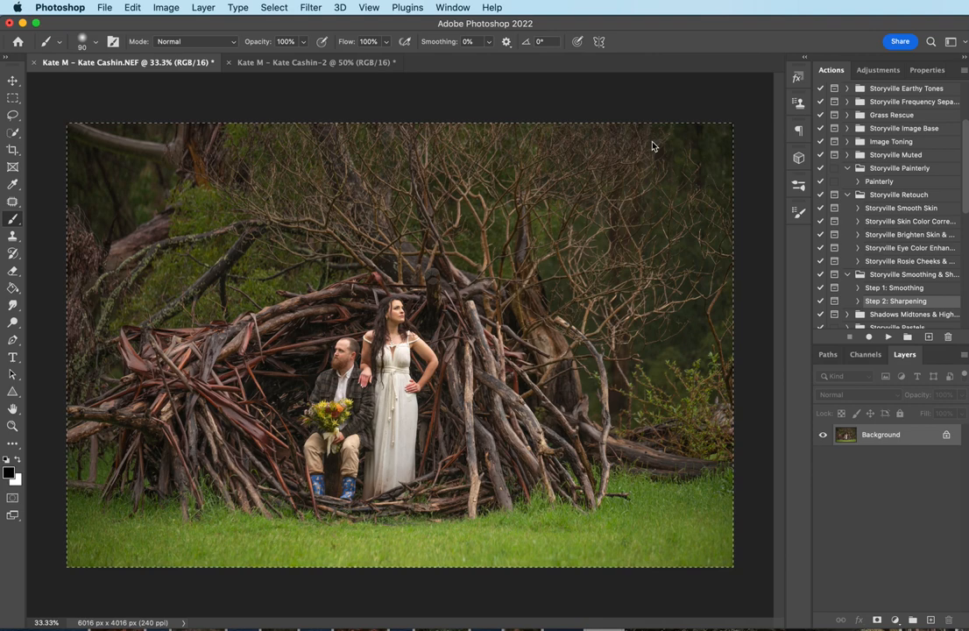
left_click(274, 7)
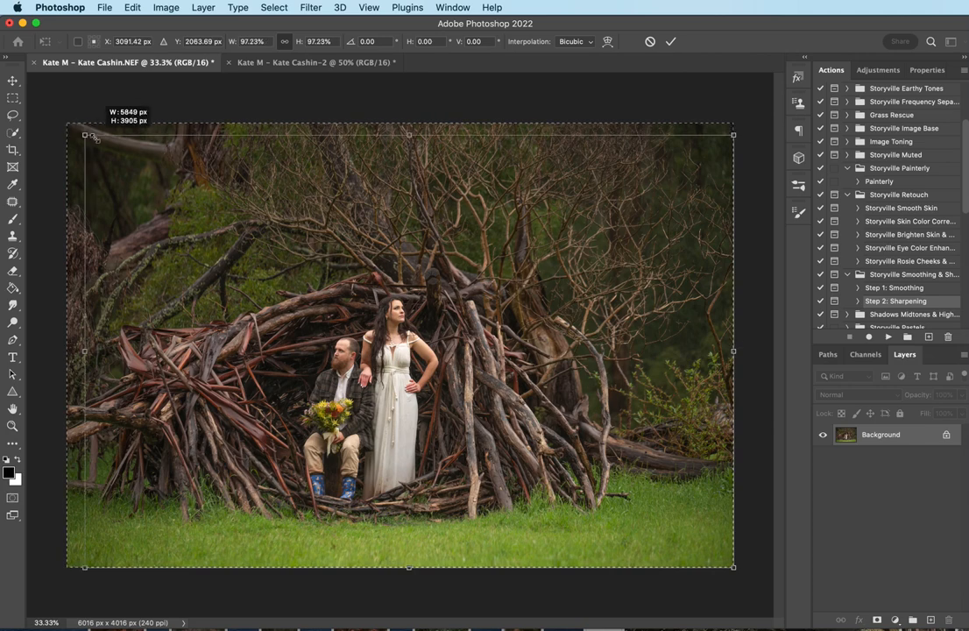
left_click_drag(85, 134, 117, 154)
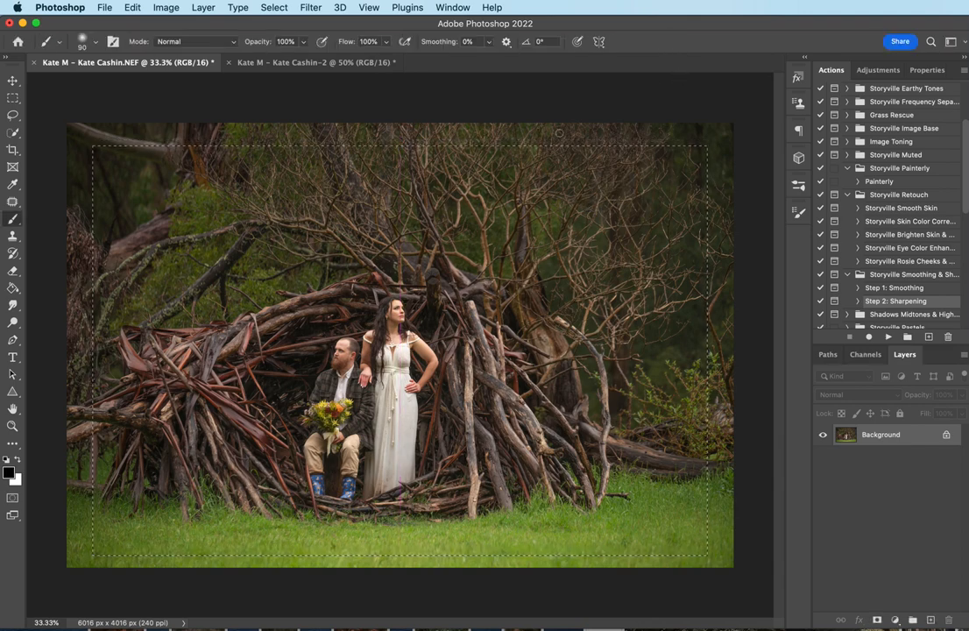
left_click(130, 7)
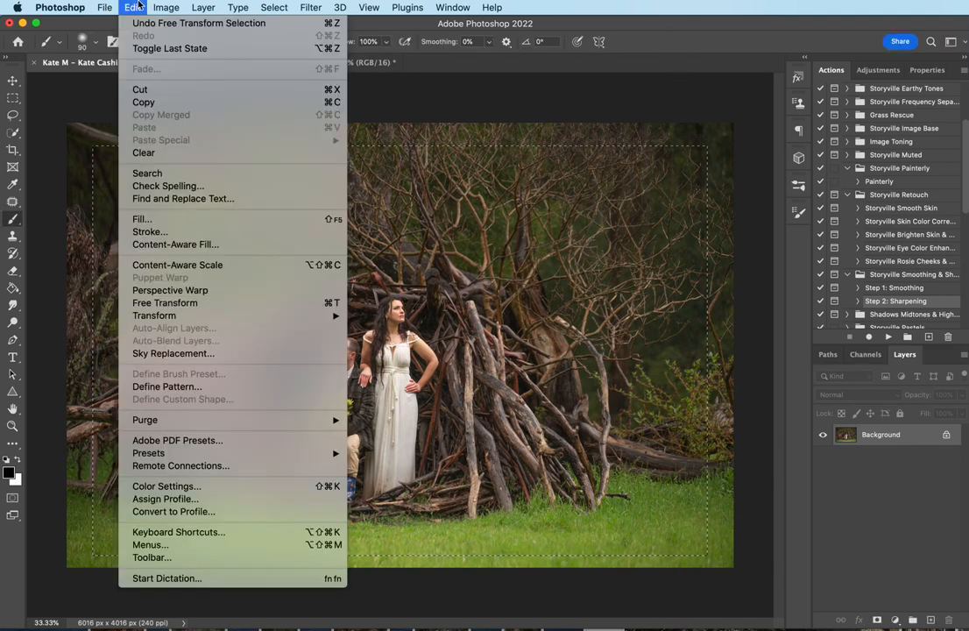
left_click(165, 10)
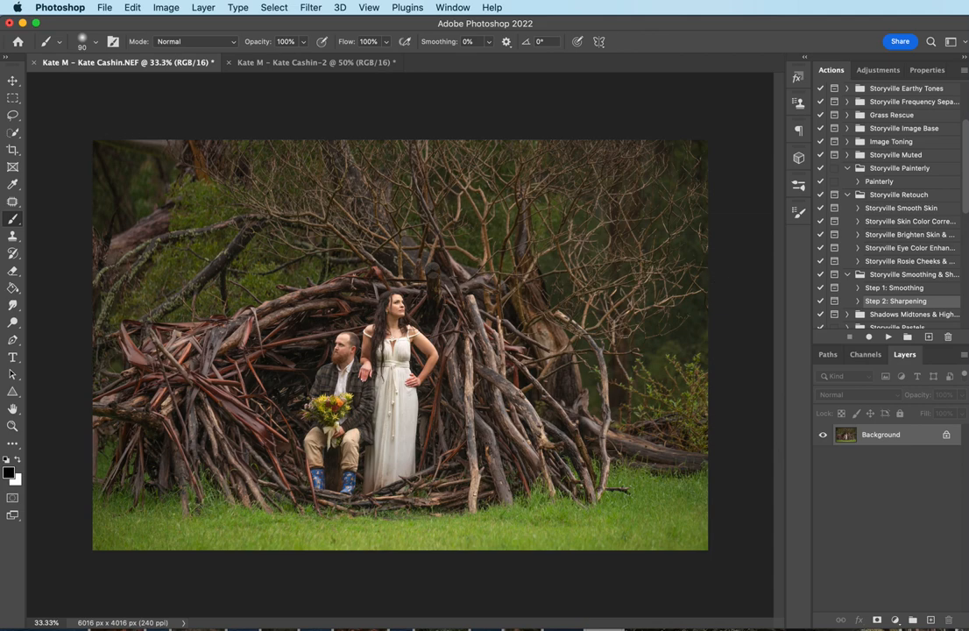
mouse_move(876, 442)
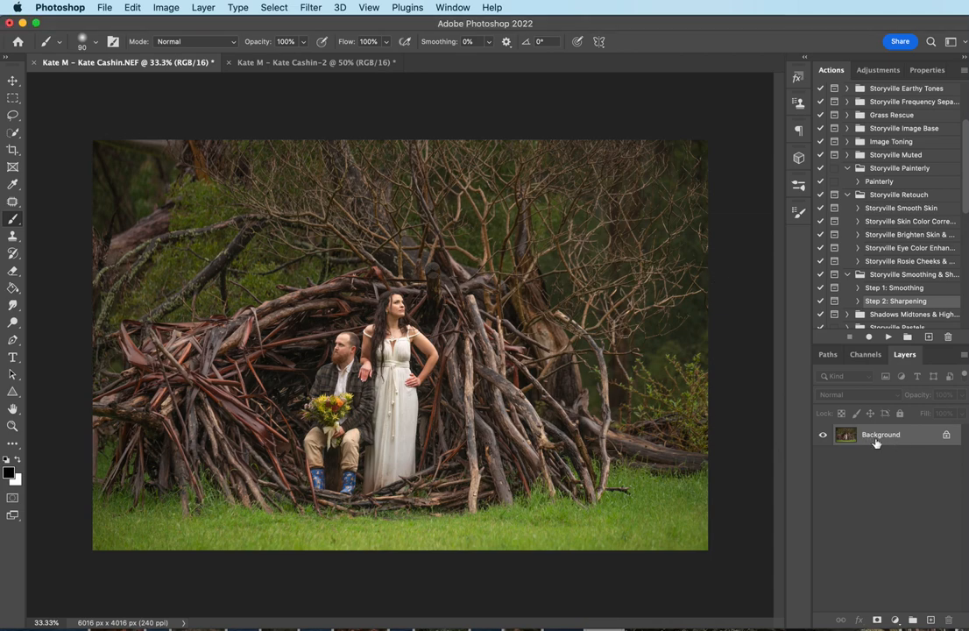
mouse_move(889, 466)
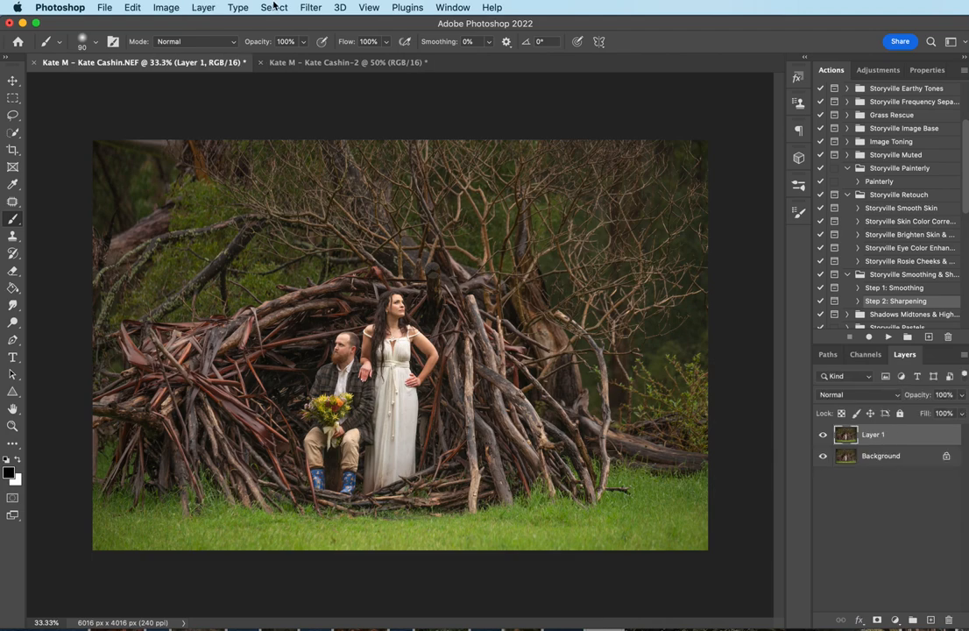
Step: Apply the Storyville Simplicity 2 preset via Camera Raw Filter and toggle Layer 1 to compare
left_click(326, 7)
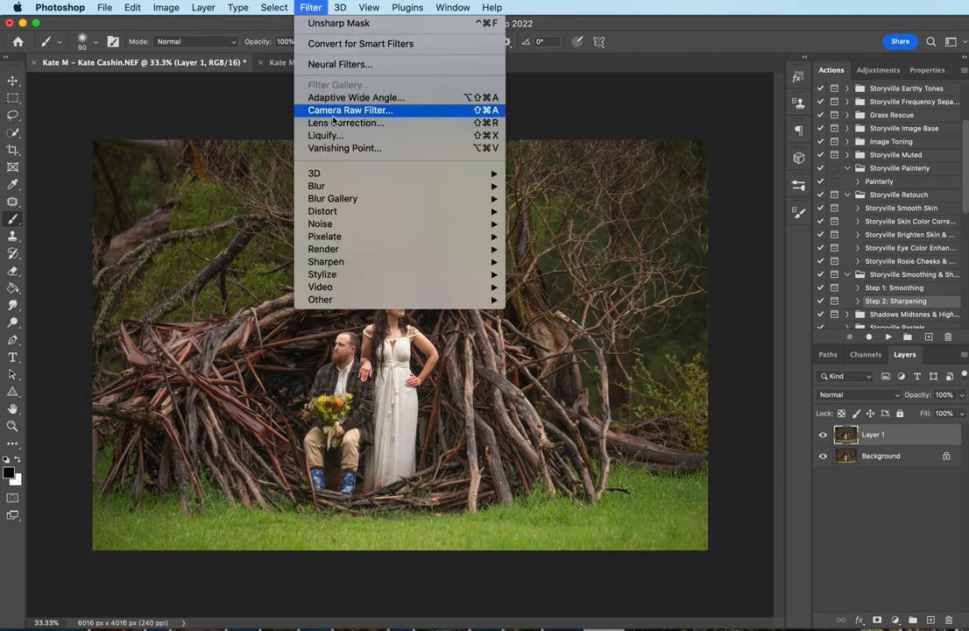
left_click(326, 109)
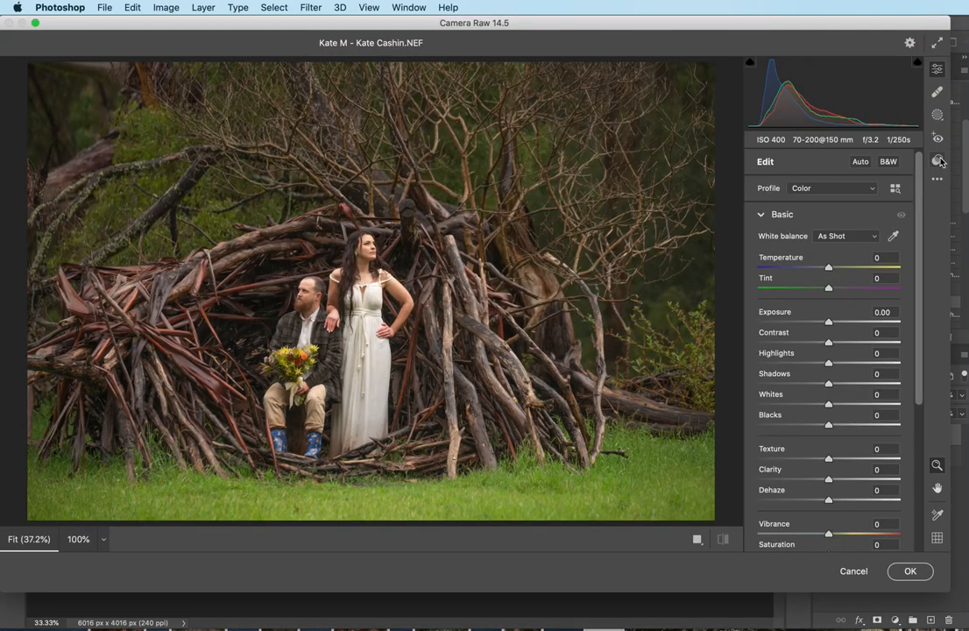
left_click(939, 161)
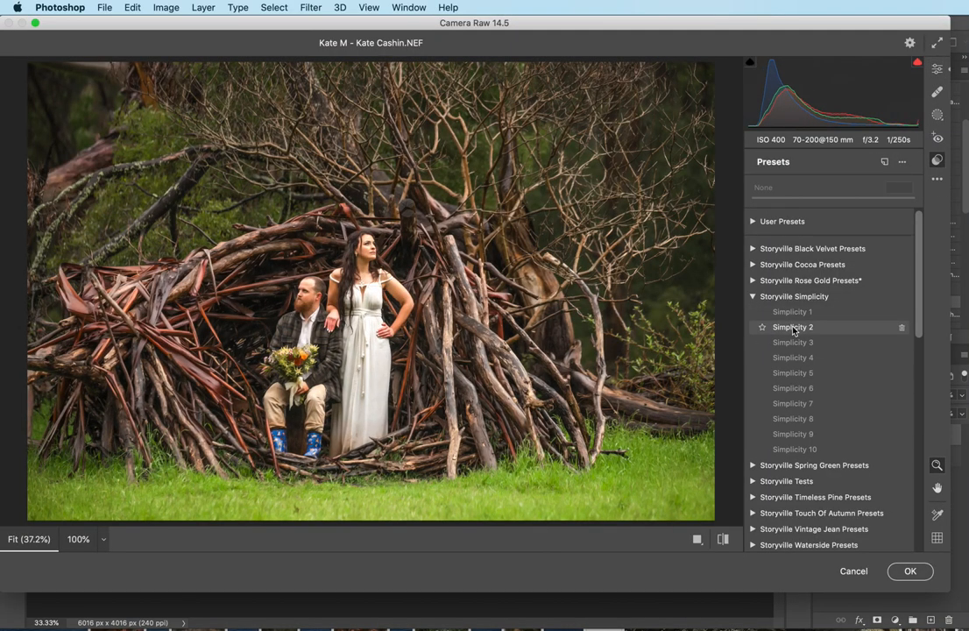
left_click(792, 328)
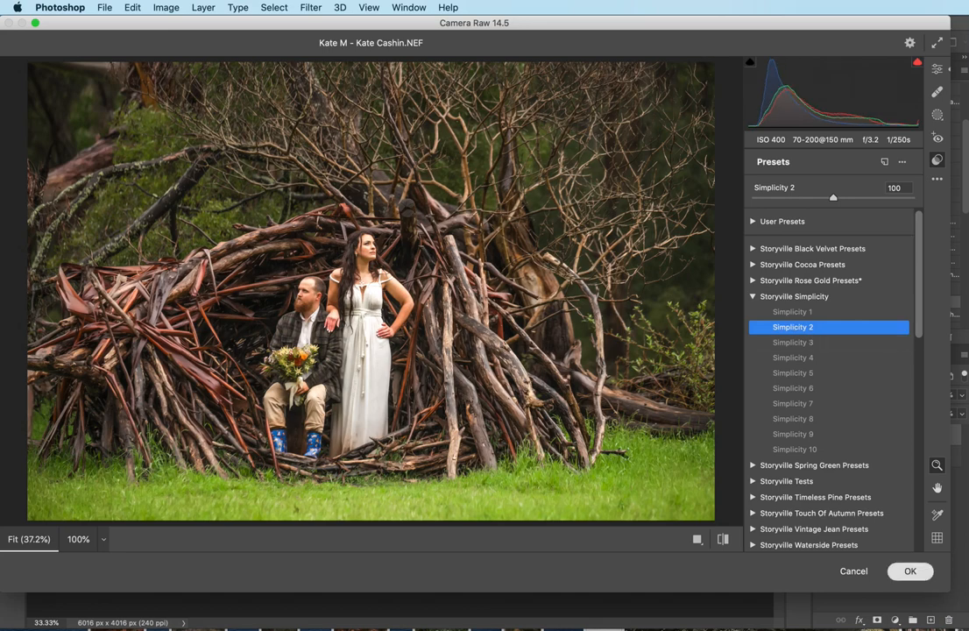
left_click(909, 571)
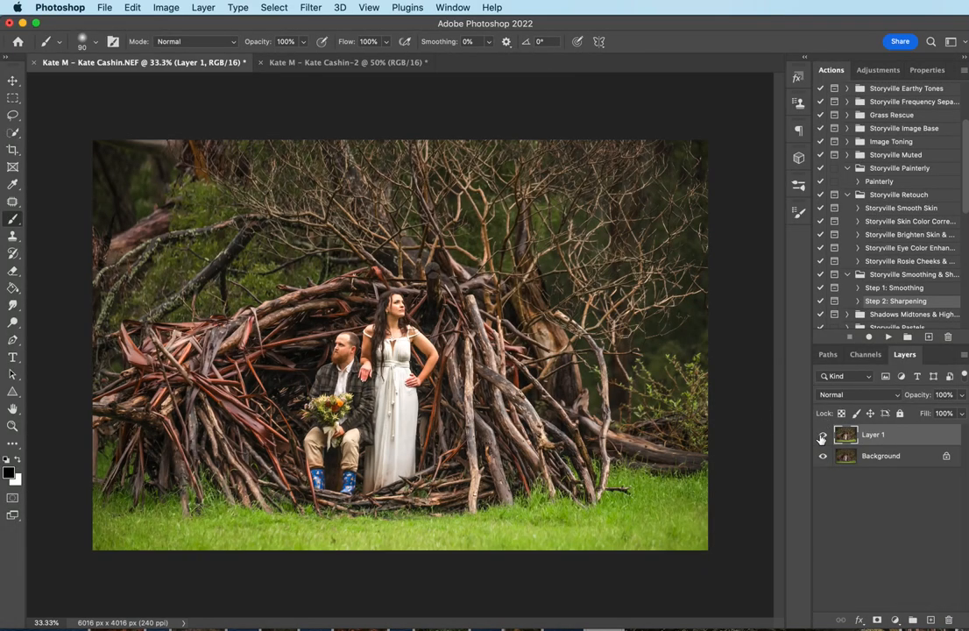
left_click(821, 435)
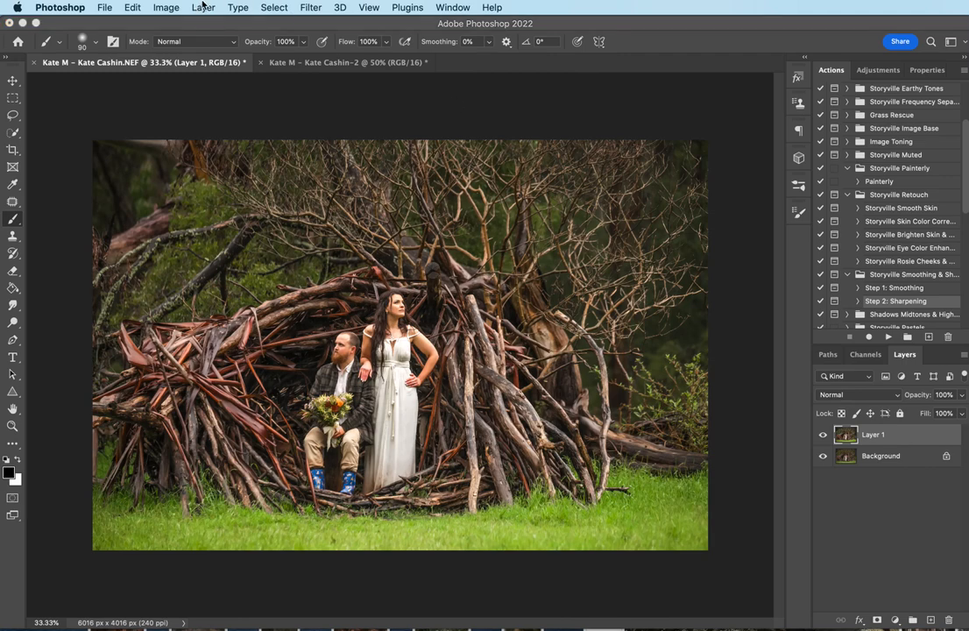
Step: Play the Storyville Painterly action and zoom in to inspect the brushstroke result
left_click(203, 7)
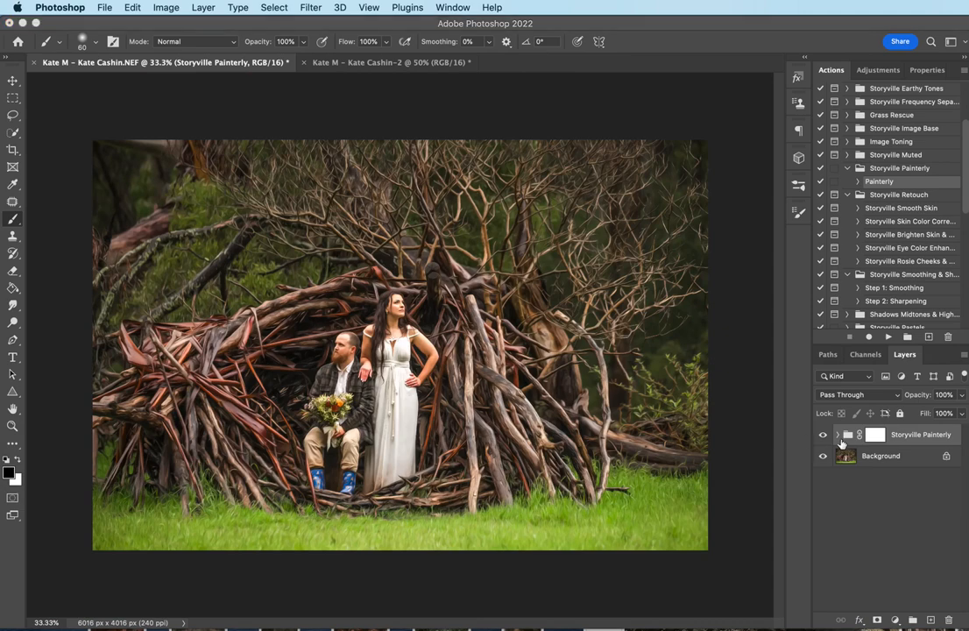
left_click(837, 435)
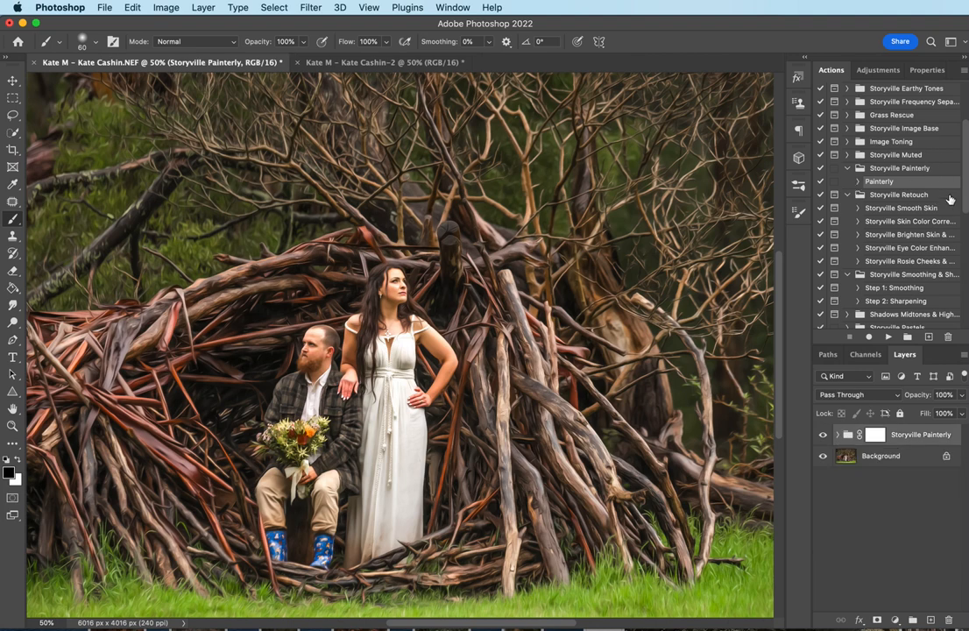
Step: Play Storyville Winterize, continue past its prompts, and paint on the Winterized Base mask
scroll("down", 3)
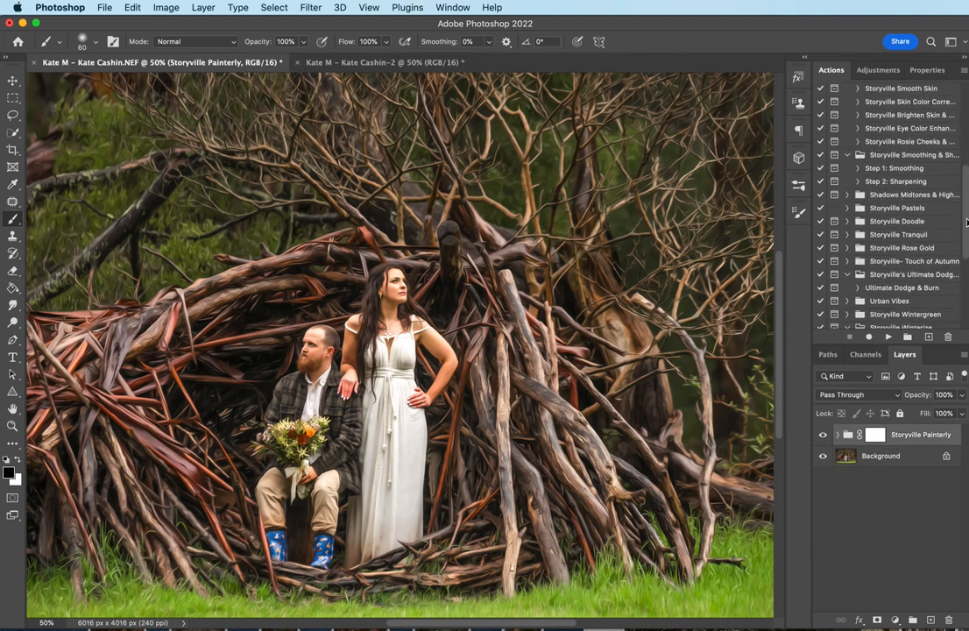
scroll("down", 3)
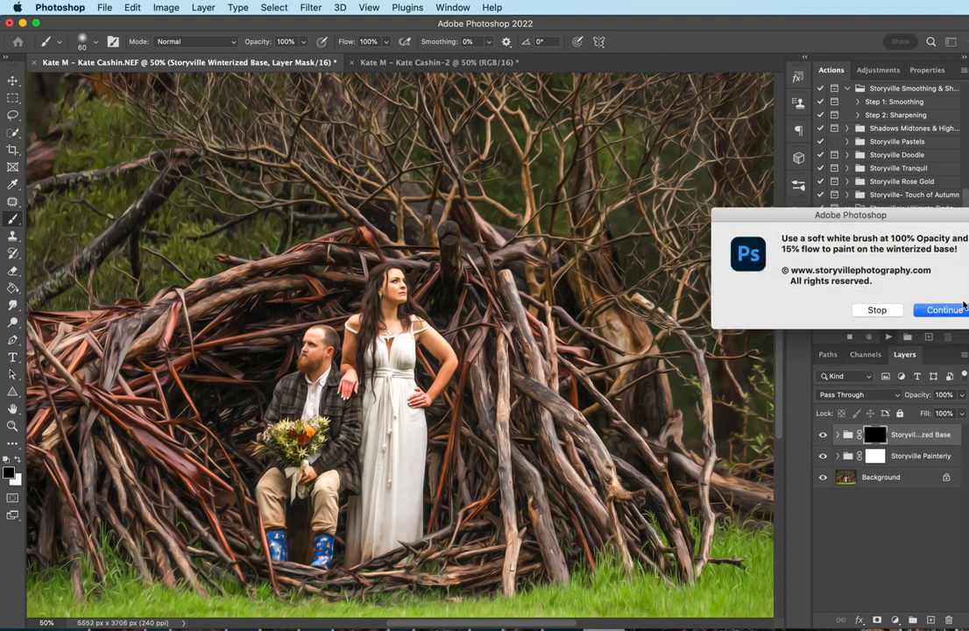
left_click(941, 308)
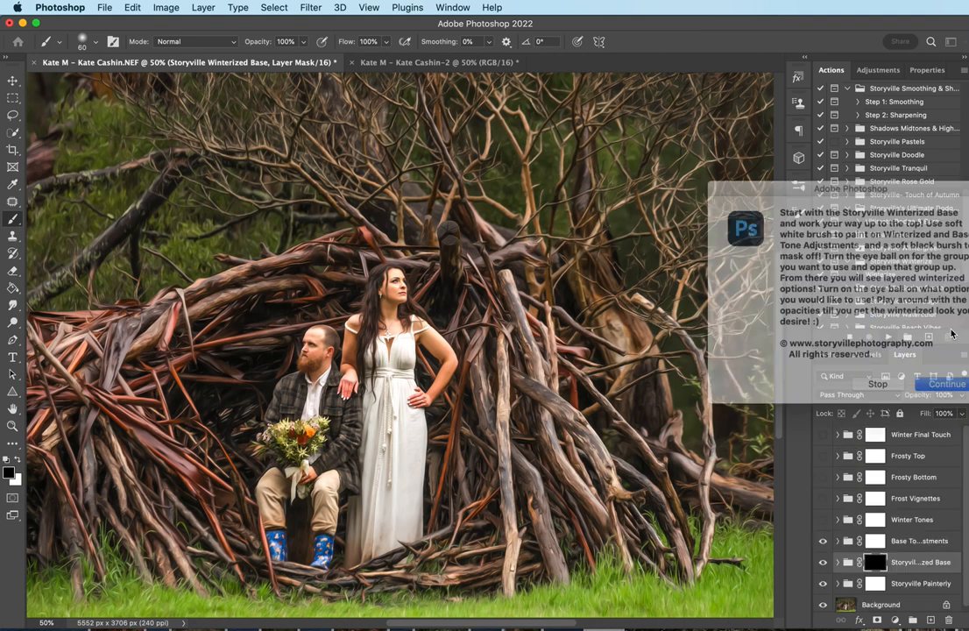
left_click(944, 382)
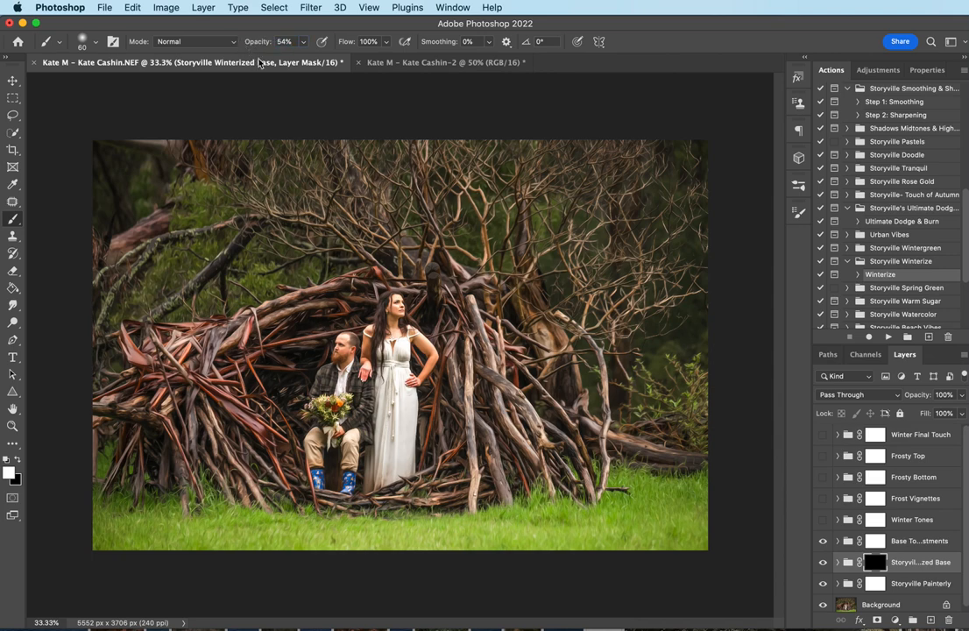
left_click(289, 42)
type("49")
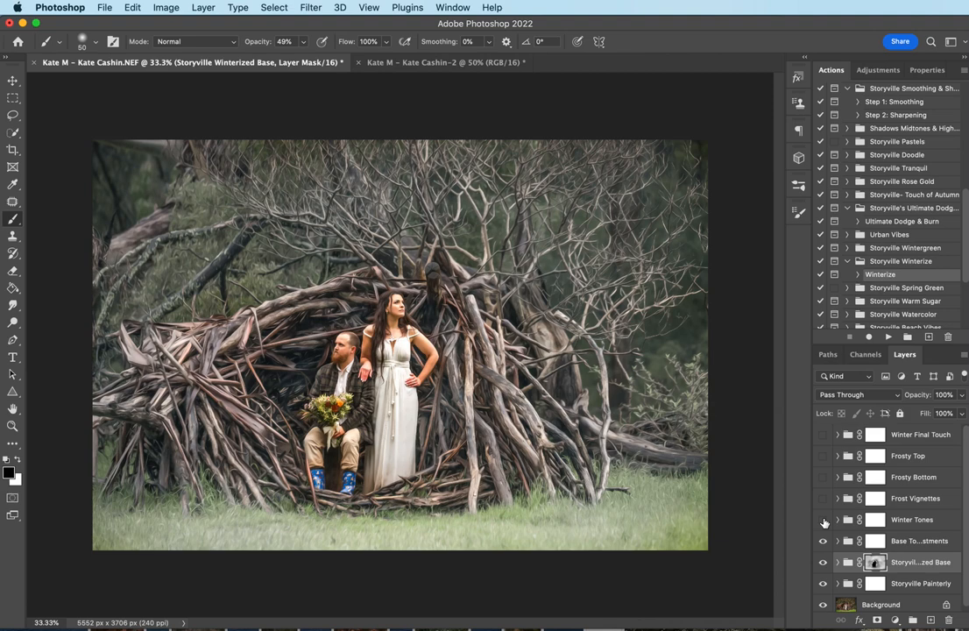
Step: Enable the Winter Tones, Frost Vignettes and frosty layer groups for an icy blue cast
left_click(824, 519)
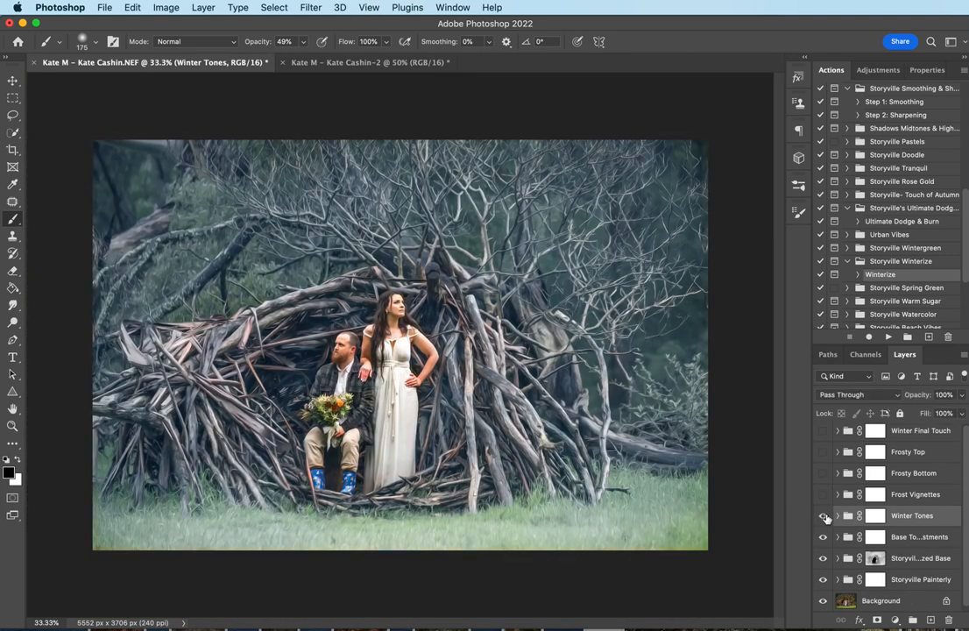
left_click(824, 516)
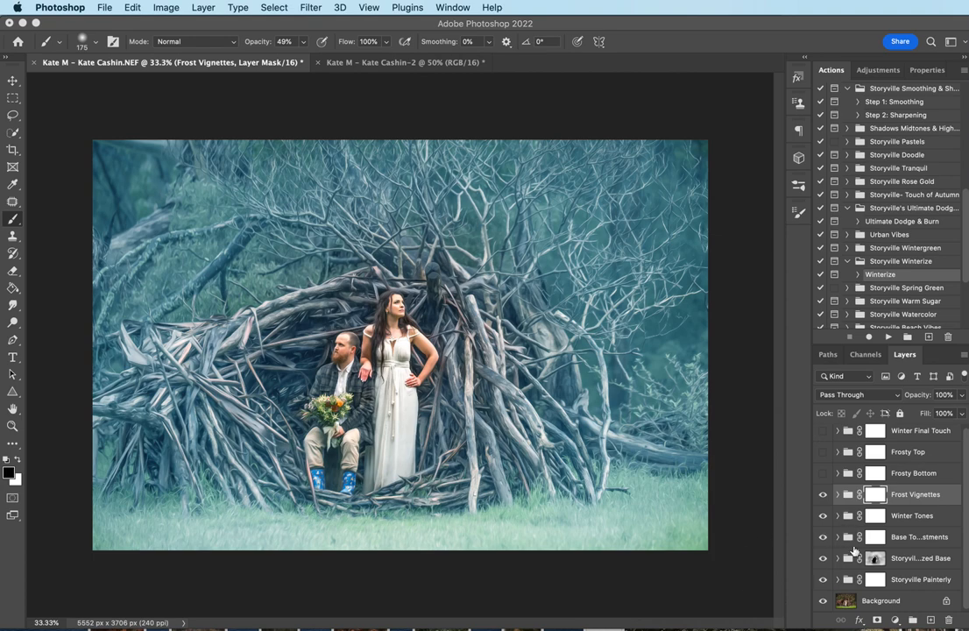
mouse_move(869, 526)
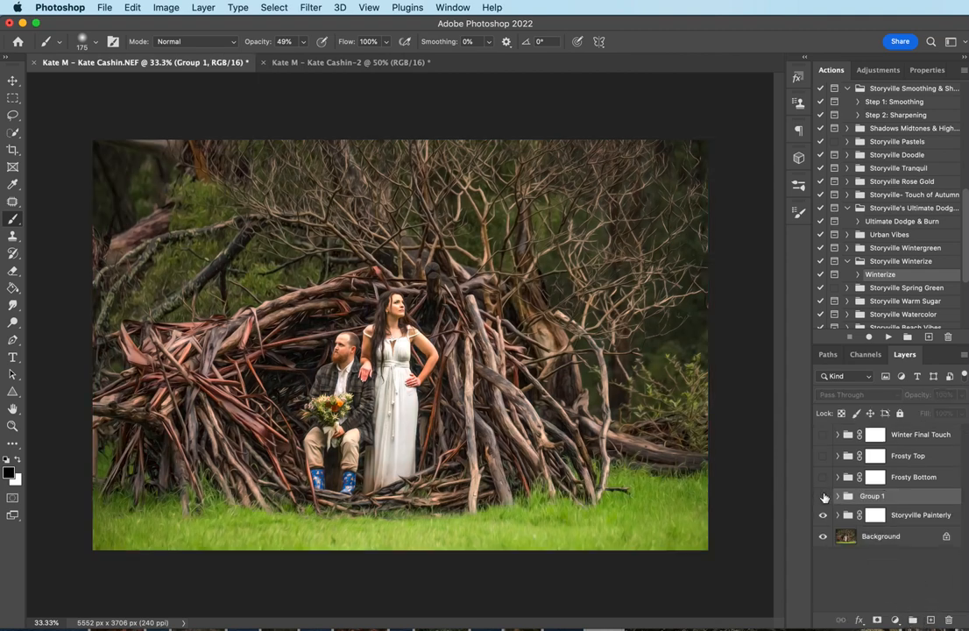
left_click(824, 496)
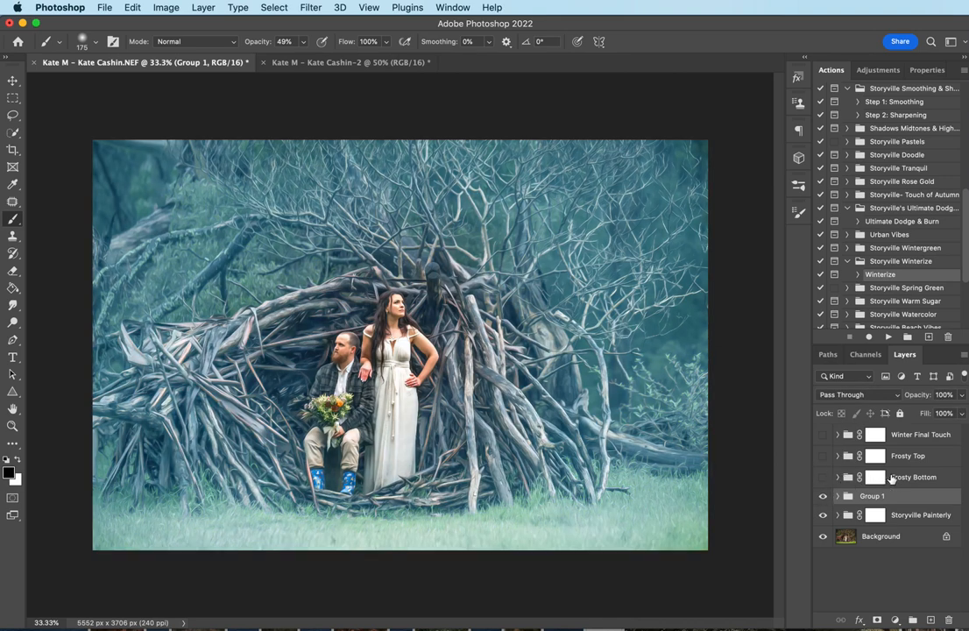
mouse_move(913, 435)
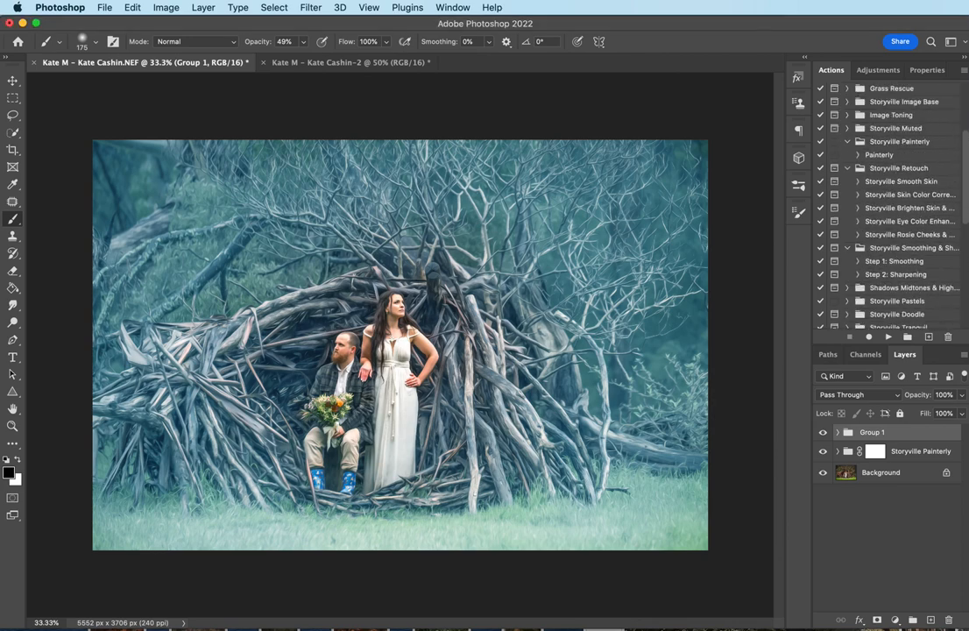
Step: Play the Storyville Ultimate Dodge & Burn action and continue past its brush instructions
scroll("down", 3)
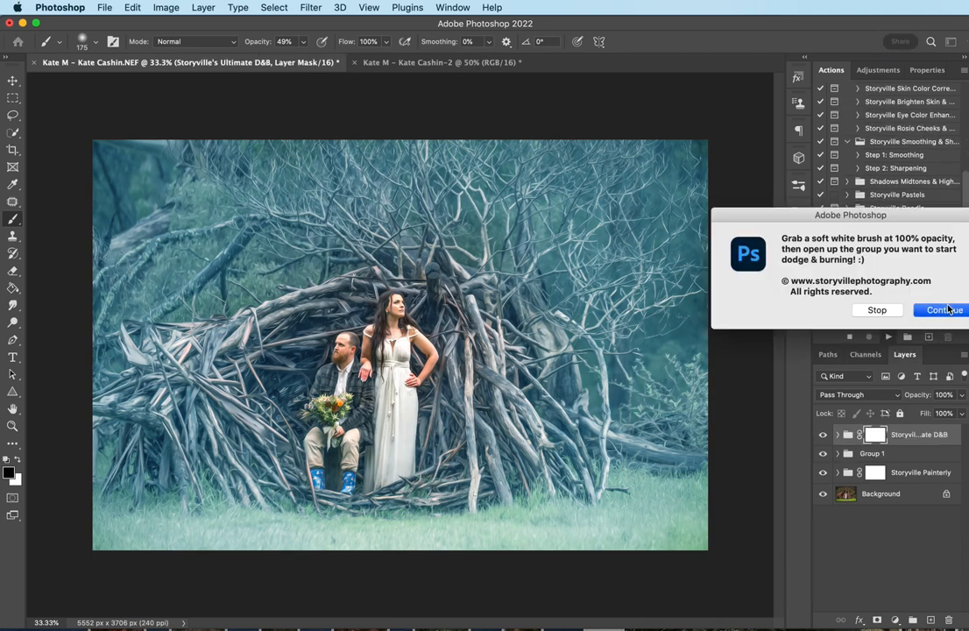
left_click(939, 308)
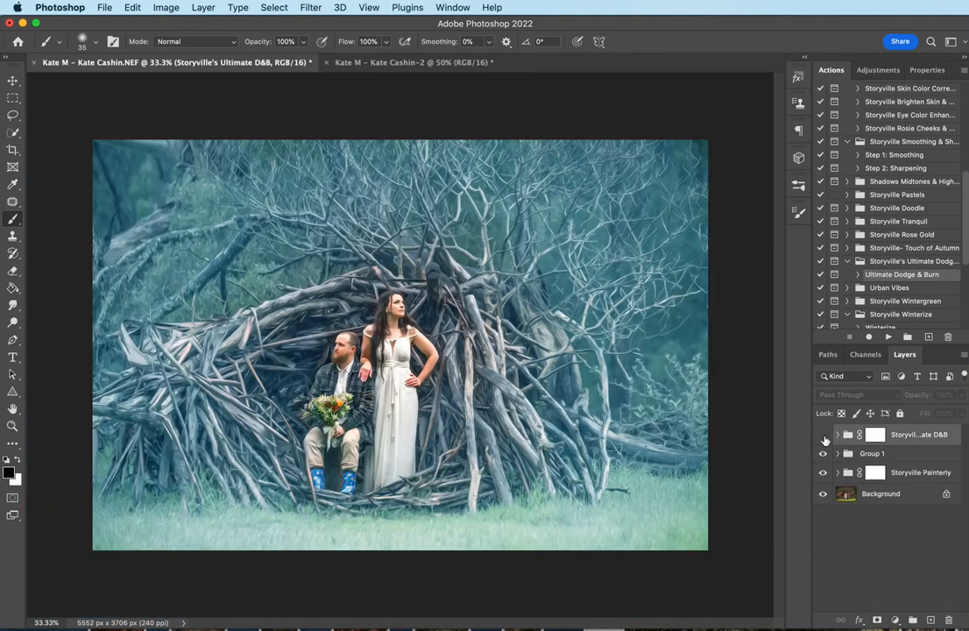
left_click(824, 435)
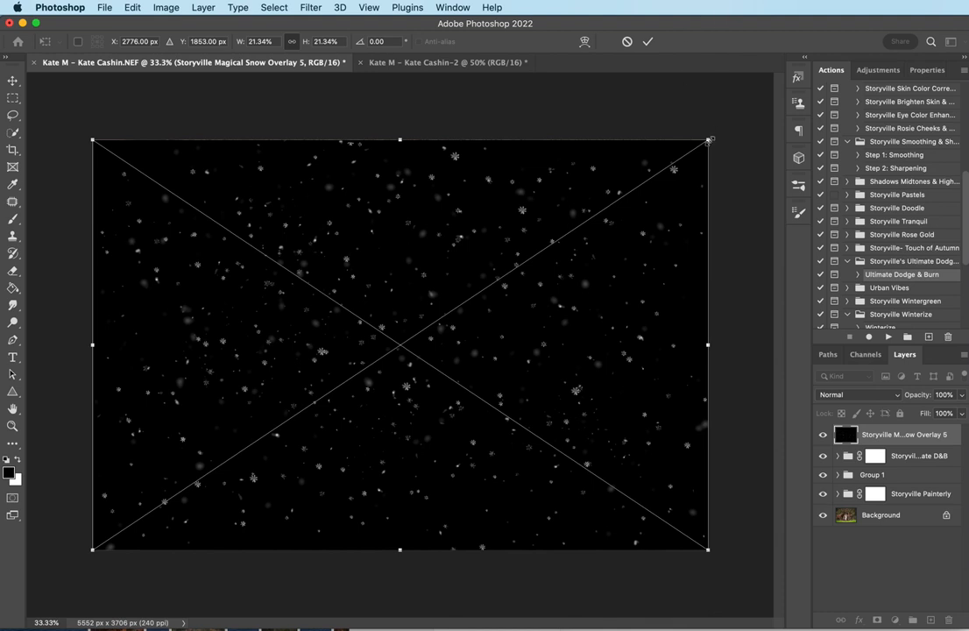
Step: Fit Magical Snow Overlays 5, 11 and 14 to the frame and set each to Screen blend mode
left_click(652, 42)
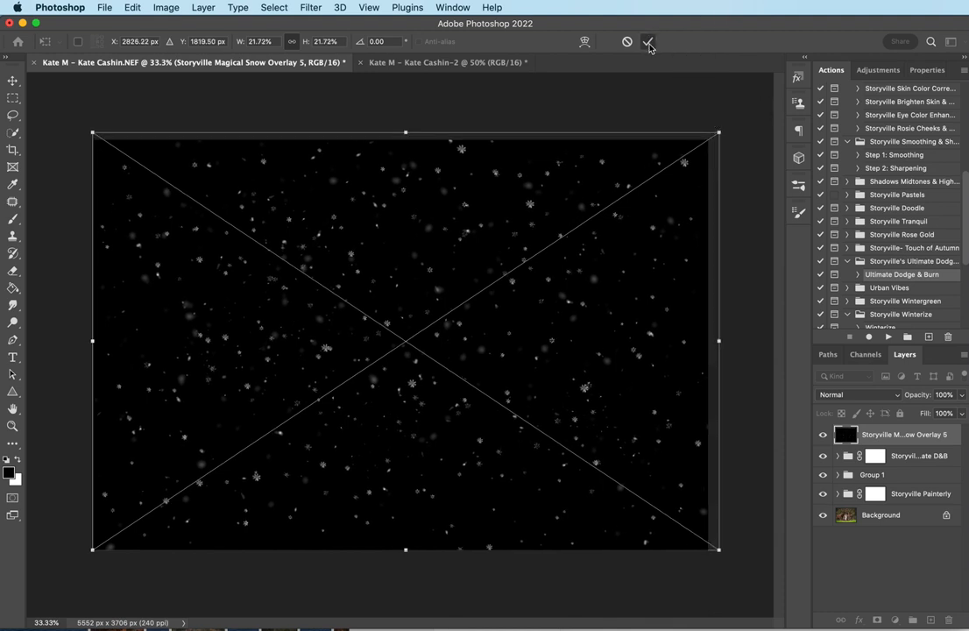
left_click(857, 394)
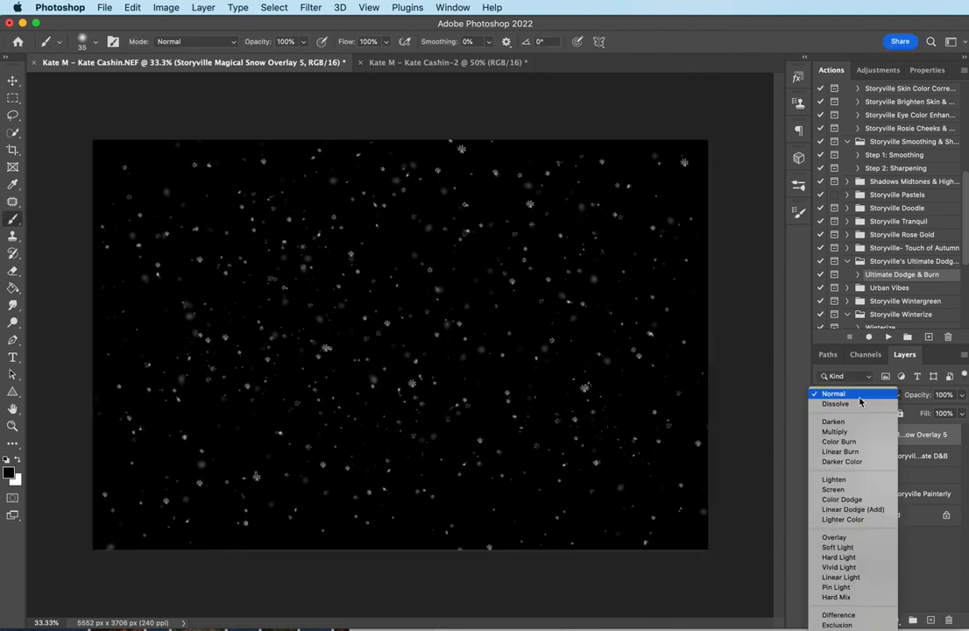
left_click(832, 488)
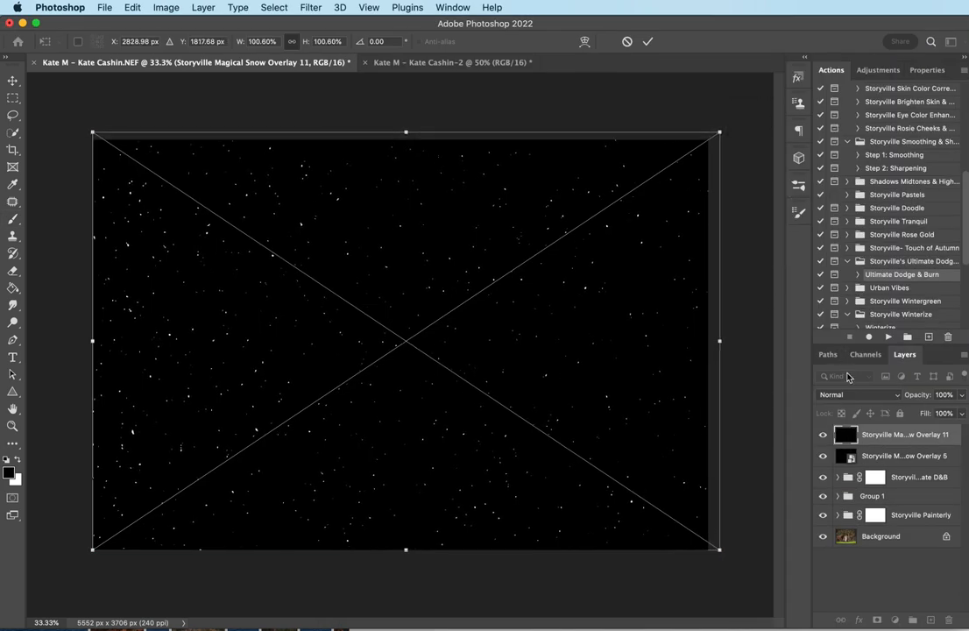
left_click(855, 395)
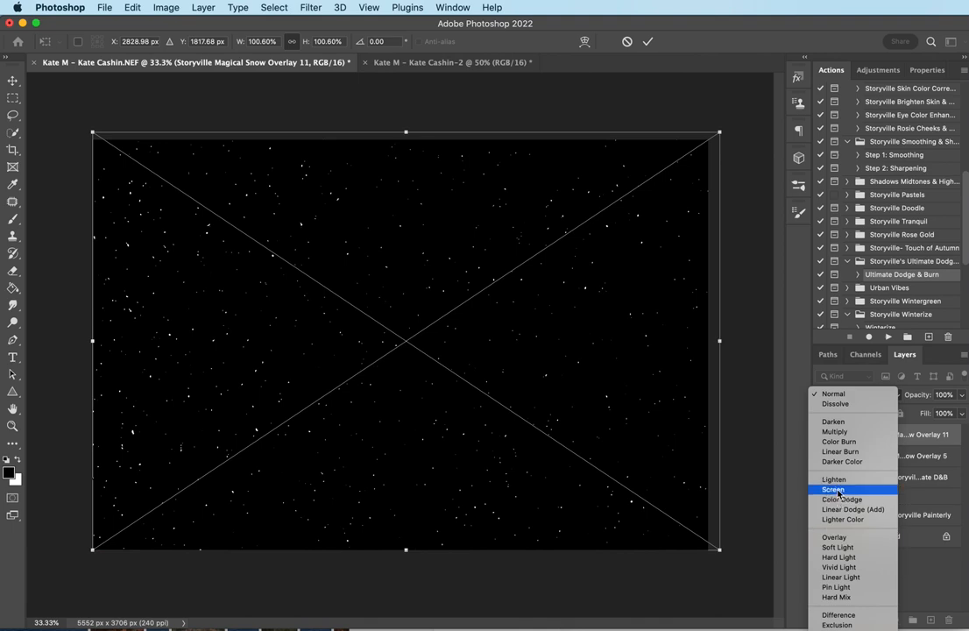
left_click(832, 487)
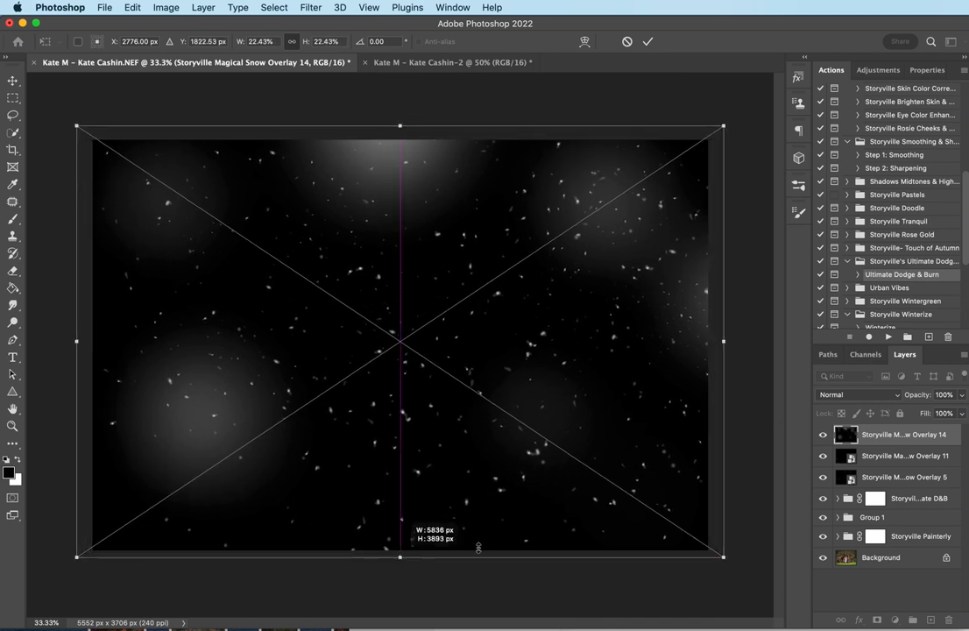
left_click(858, 396)
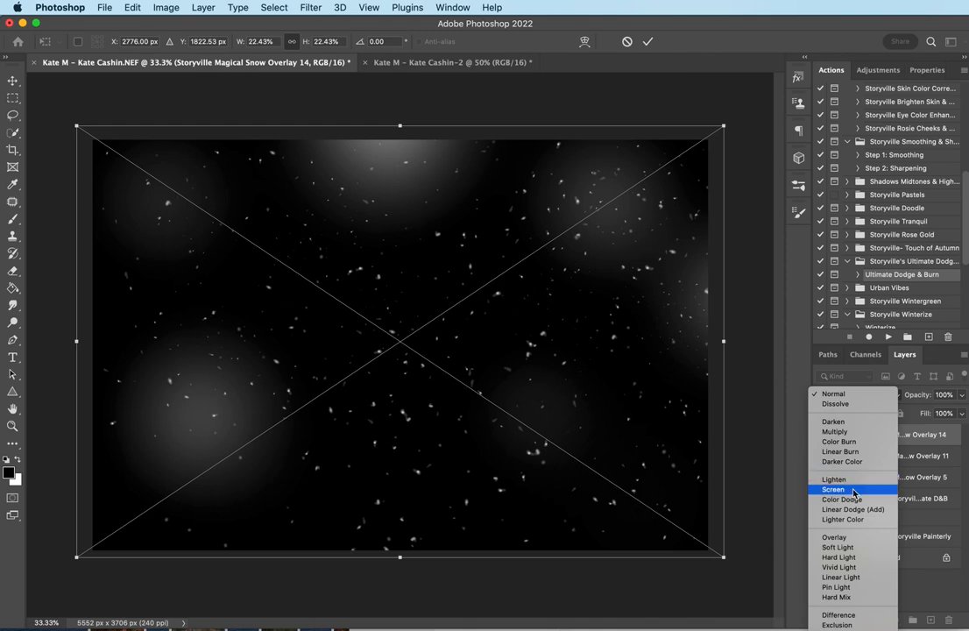
left_click(834, 489)
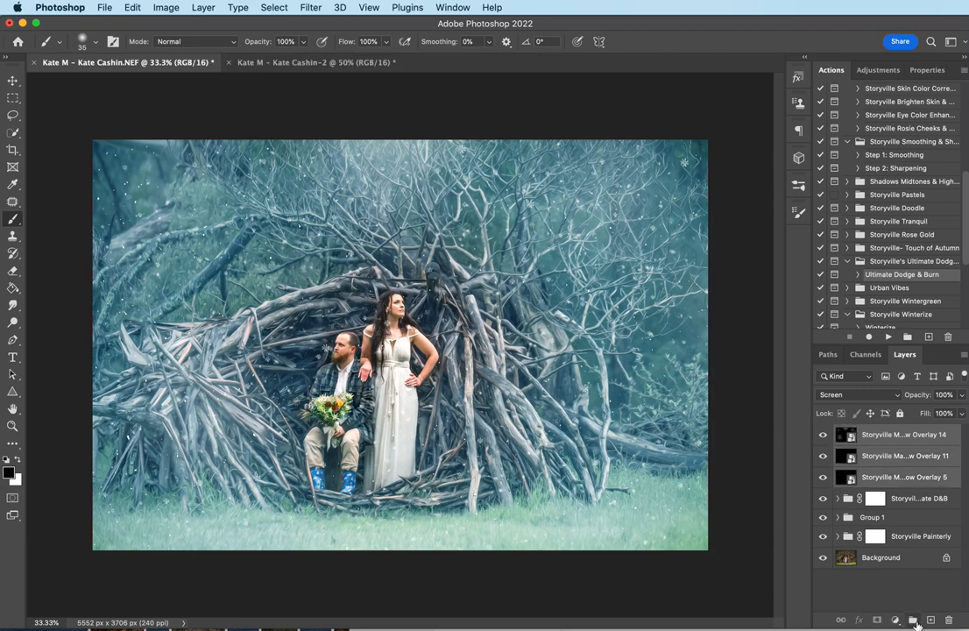
Step: Group the three snow overlay layers with the Create New Group icon
left_click(914, 620)
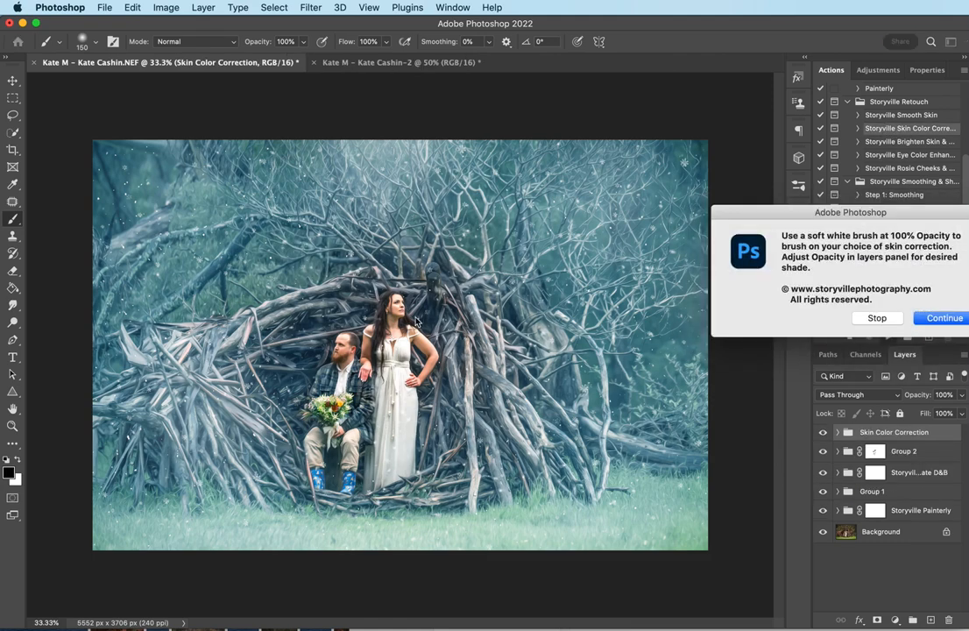
Step: Continue the Storyville Skin Color Correction action and collapse its layer group
left_click(943, 319)
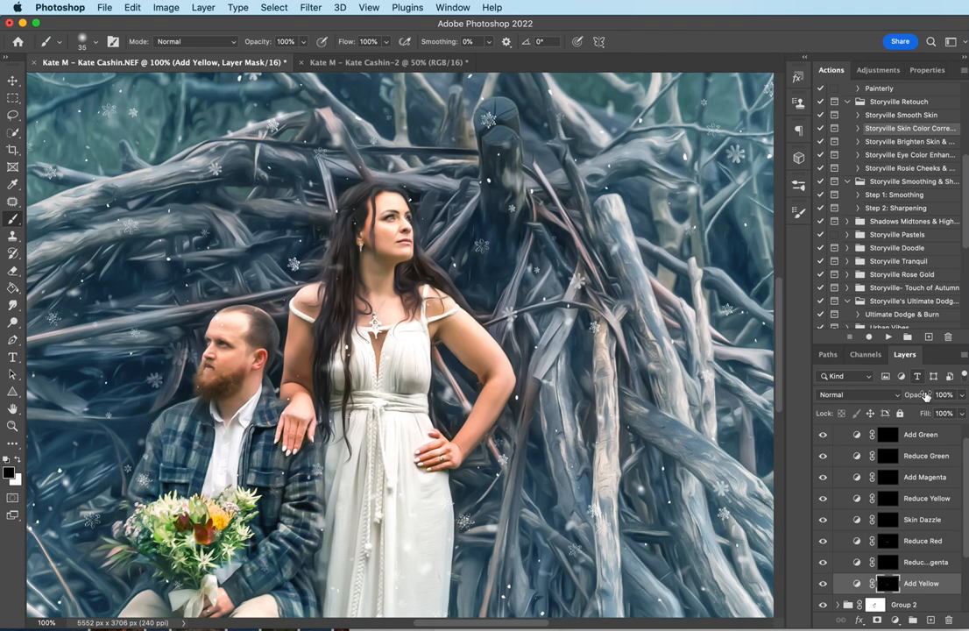
left_click(946, 396)
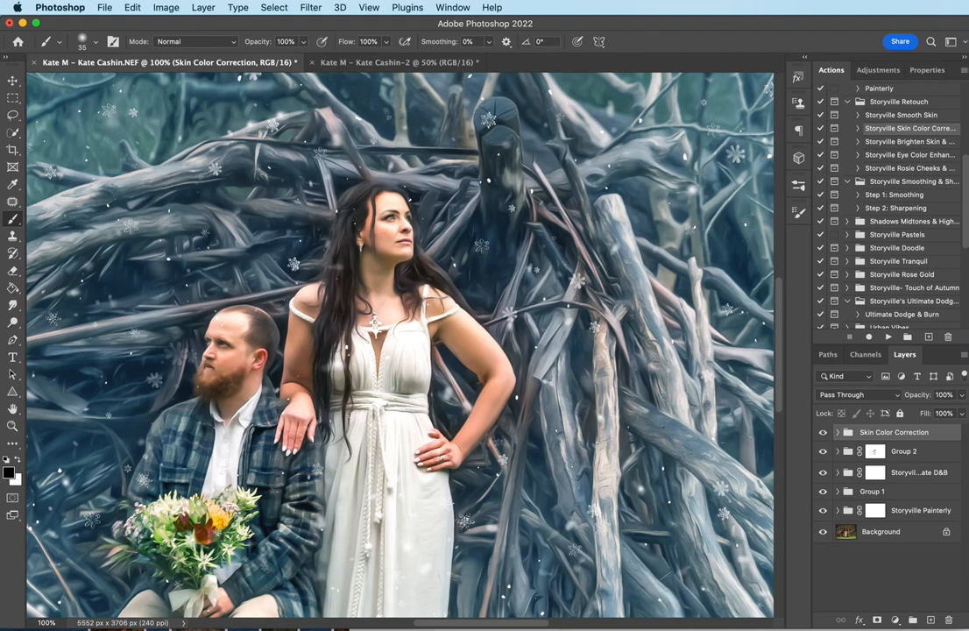
mouse_move(915, 140)
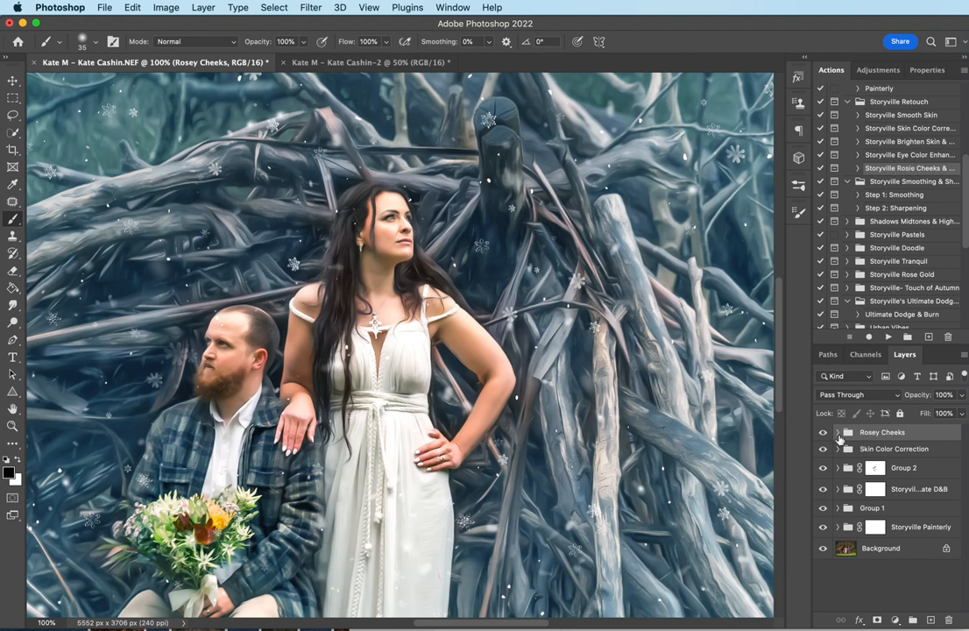
Step: Expand the Rosey Cheeks group to review its blush colour layers, then collapse it
left_click(840, 431)
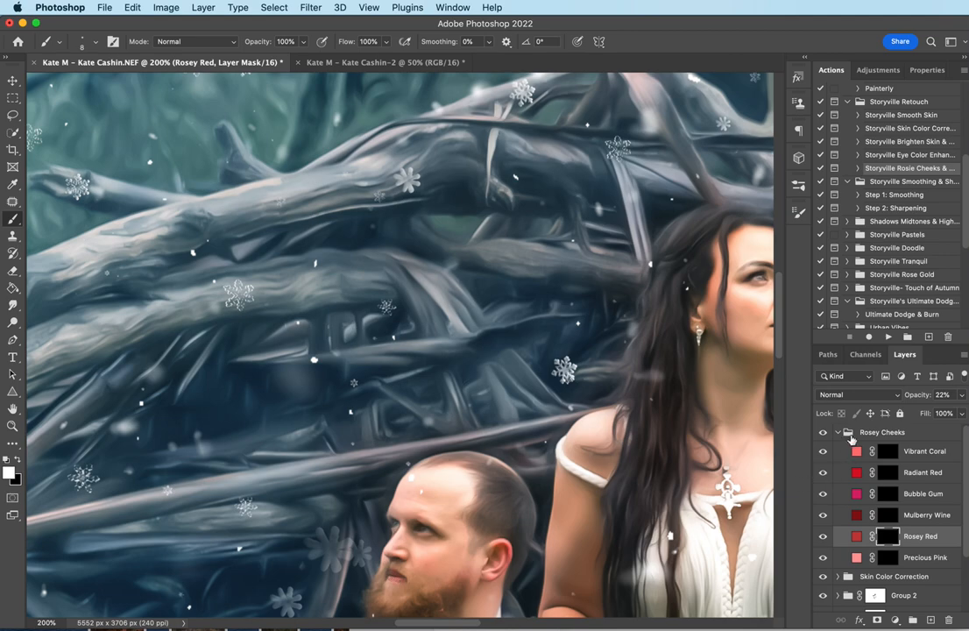
left_click(841, 431)
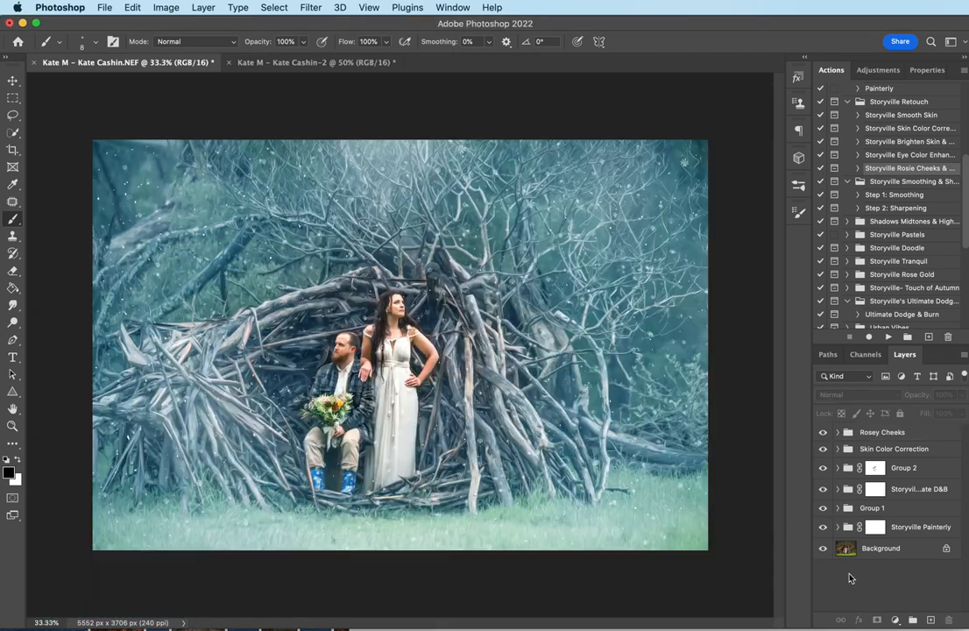
Step: Flatten the image to one Background layer, confirming the hidden layers are discarded
left_click(201, 7)
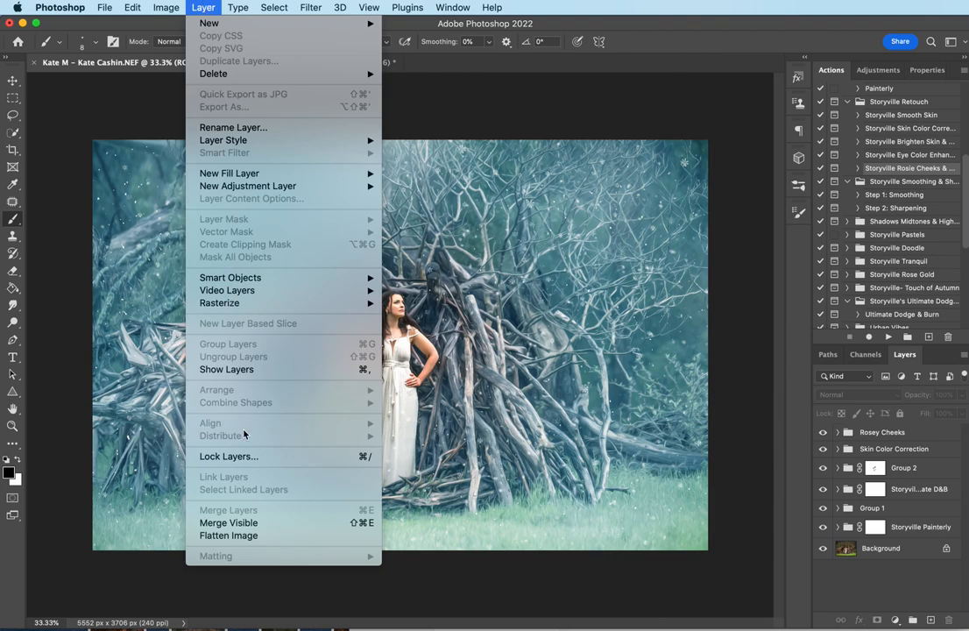
mouse_move(232, 497)
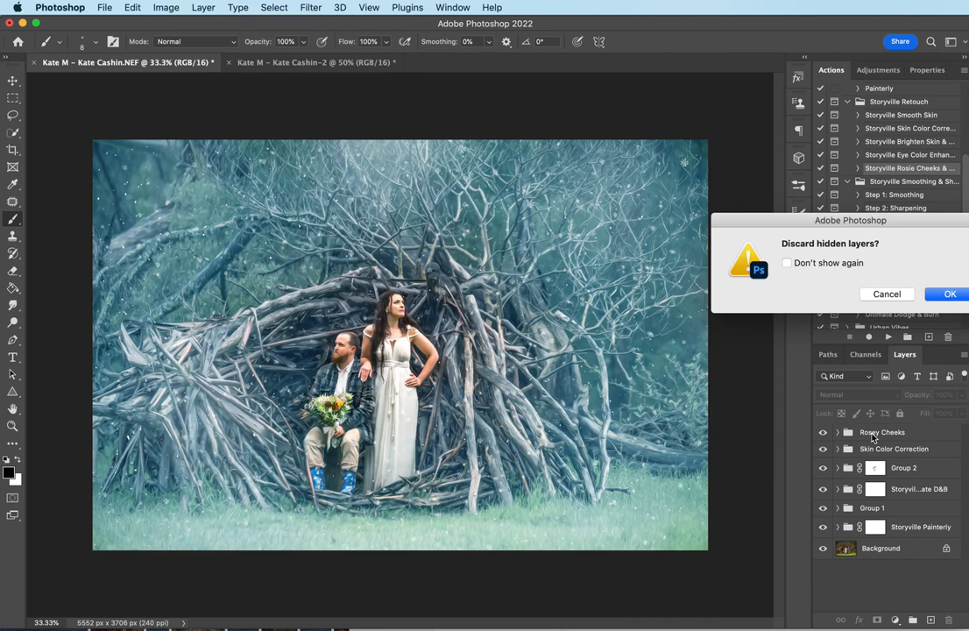
left_click(948, 294)
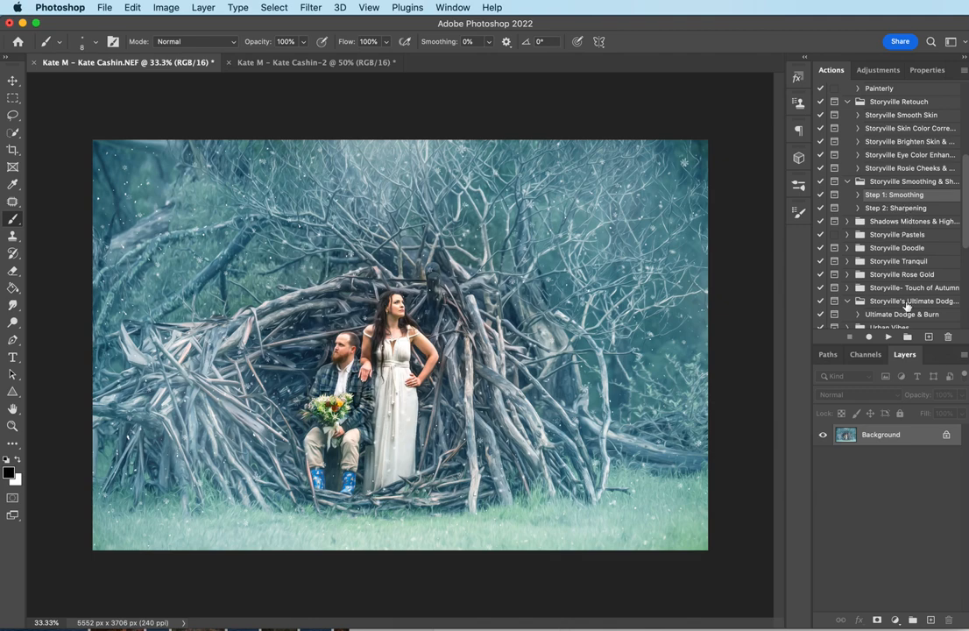
Step: Run the Step 1 Smoothing action, continuing past the flatten and sharpening reminders
left_click(887, 336)
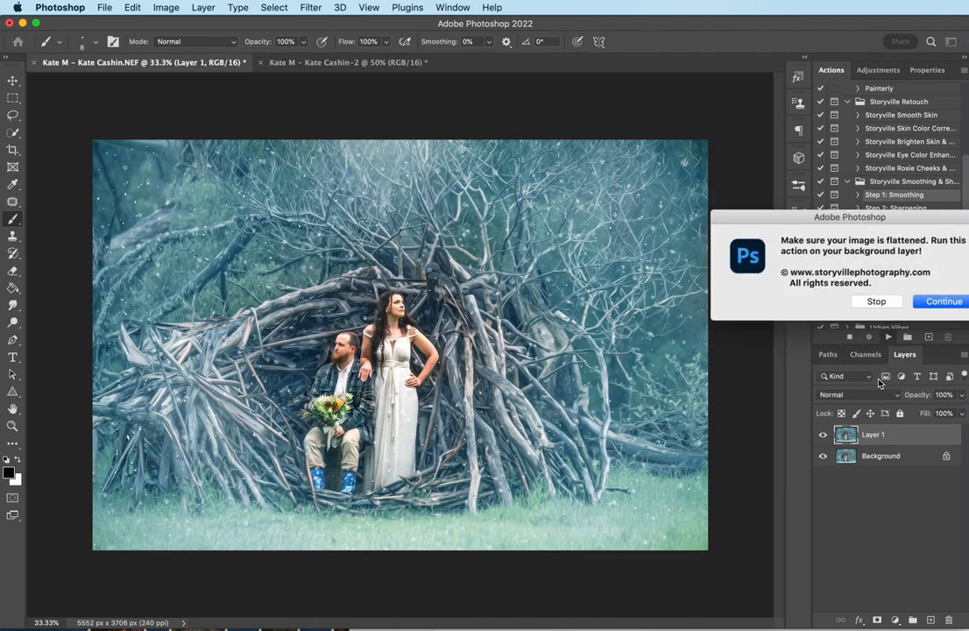
left_click(942, 301)
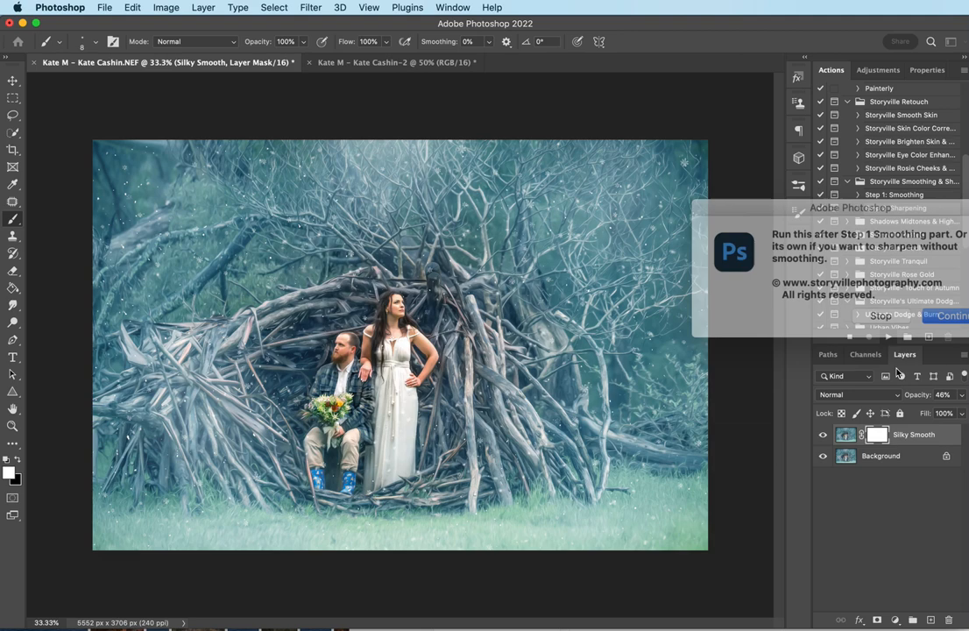
left_click(949, 316)
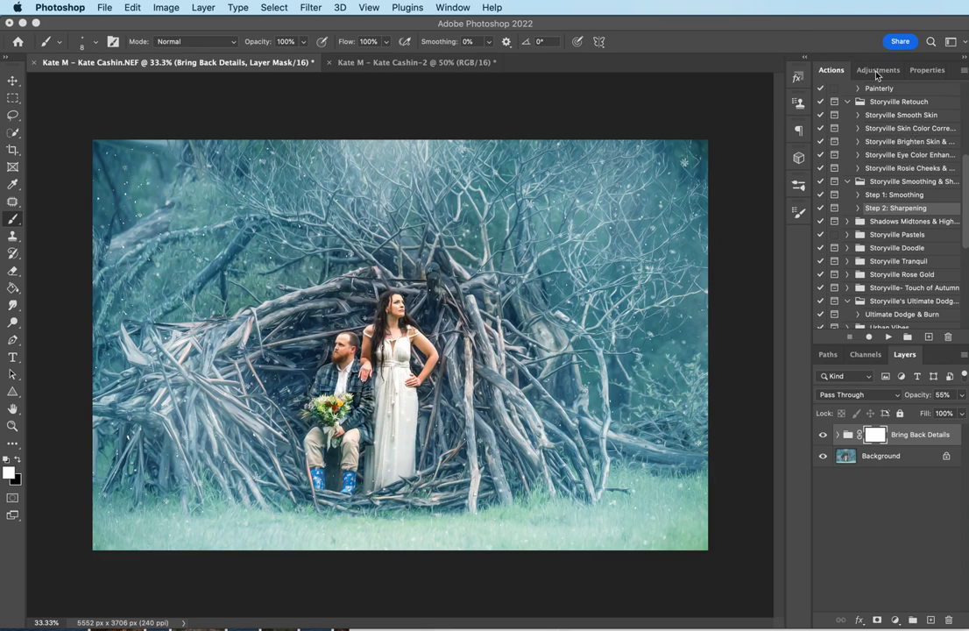
Step: Bring up the Adjustments panel to add an adjustment layer above Bring Back Details
left_click(876, 70)
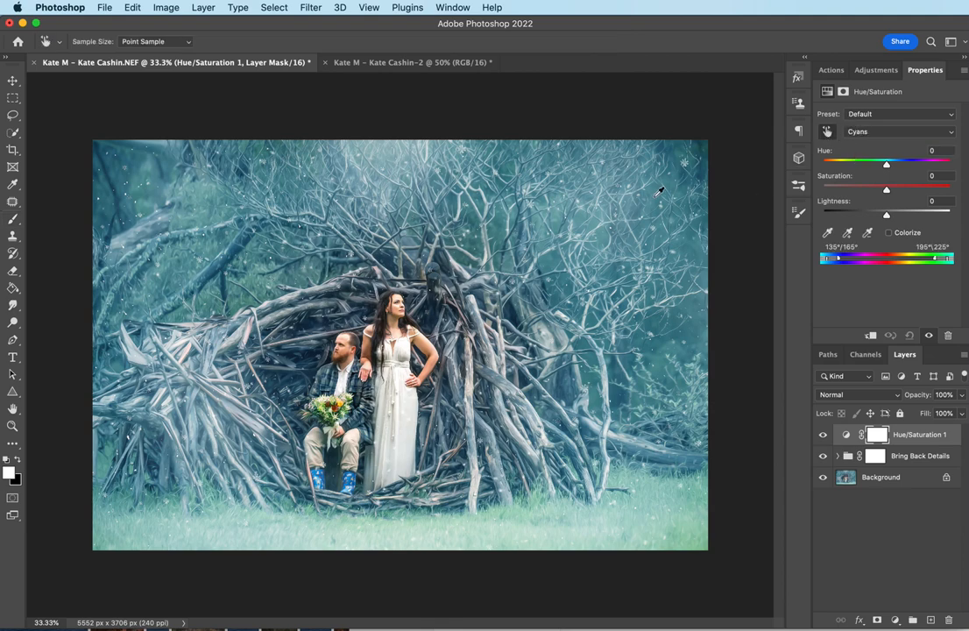
Step: Drag the Cyans saturation of the Hue/Saturation layer down to -100
left_click_drag(886, 189, 822, 189)
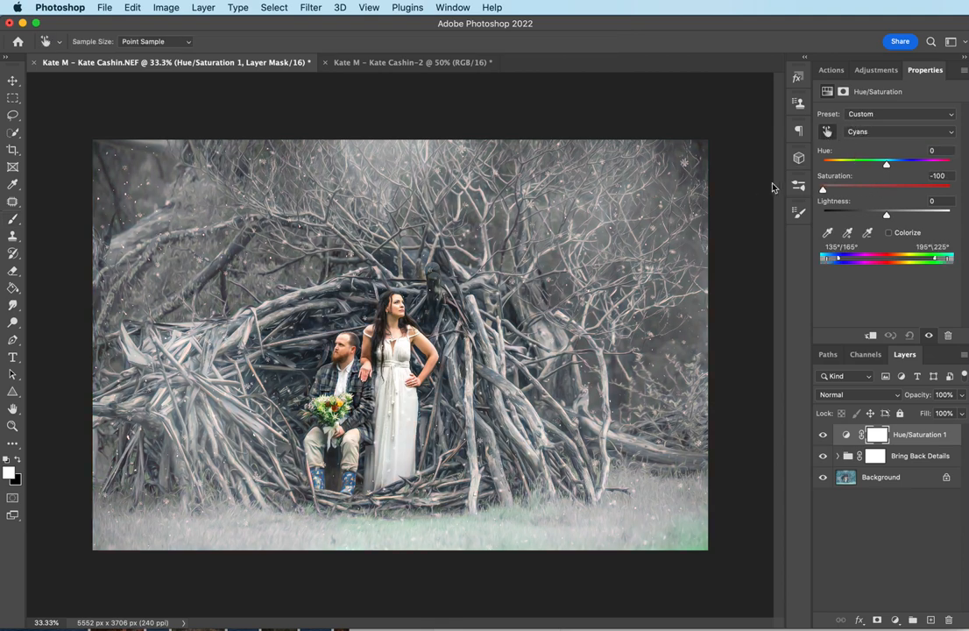